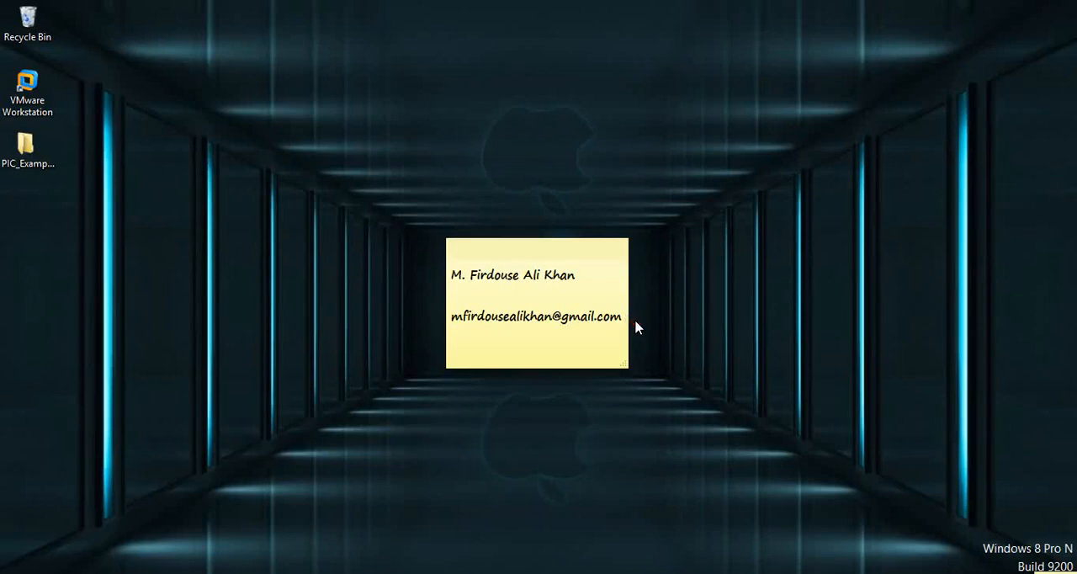
mouse_move(212, 521)
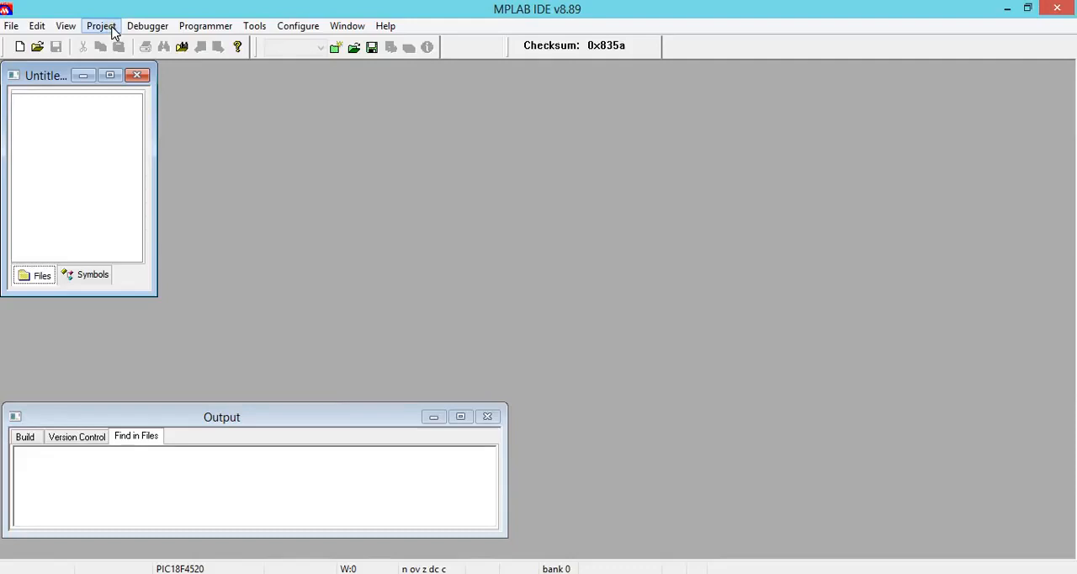
Step: Start the Project Wizard, choosing the PIC18F4520 device and the HI-TECH ANSI C Compiler toolsuite
click(101, 25)
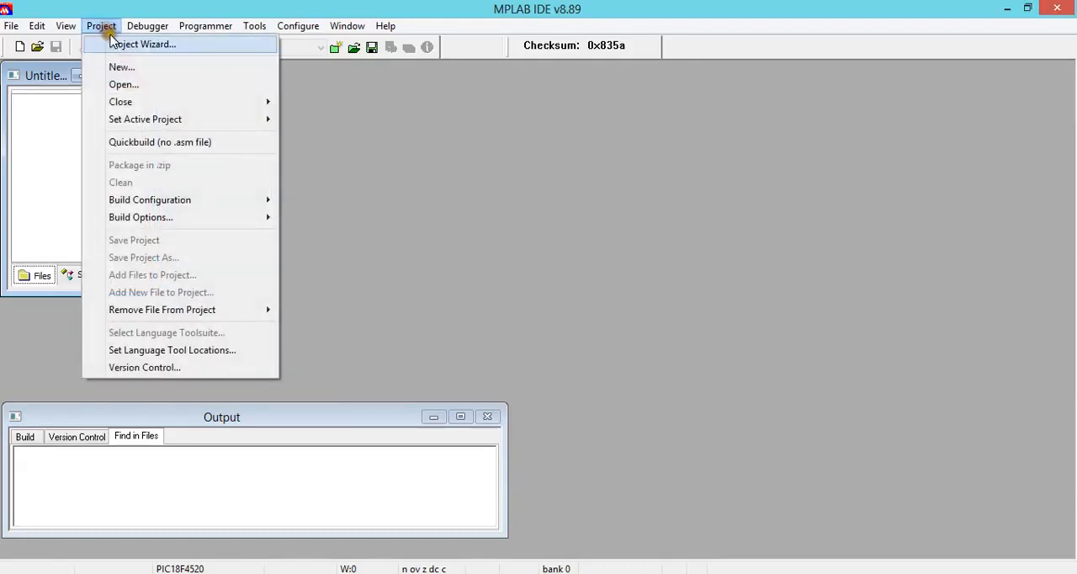
click(141, 43)
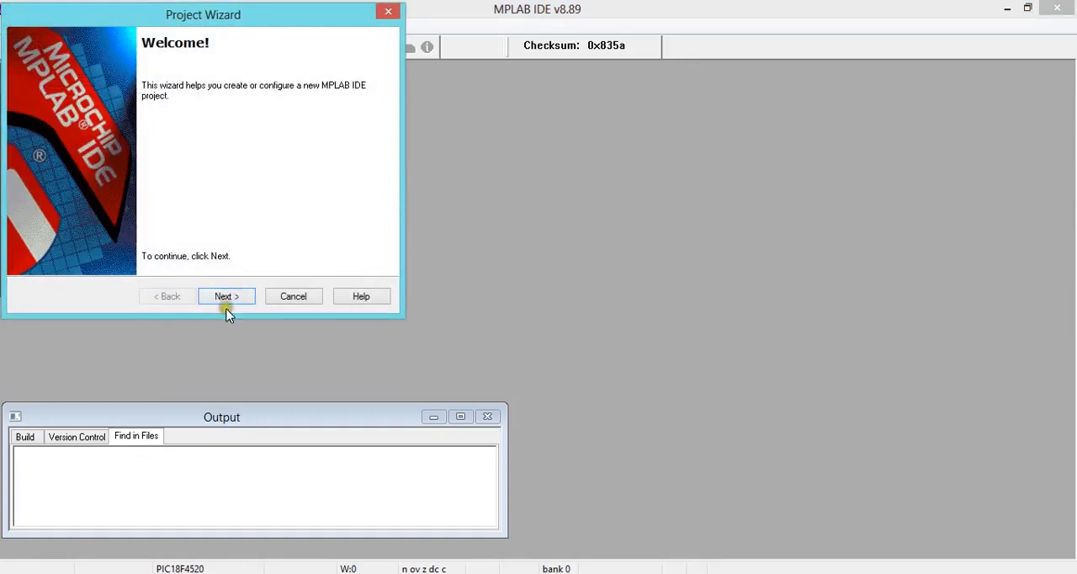
click(225, 296)
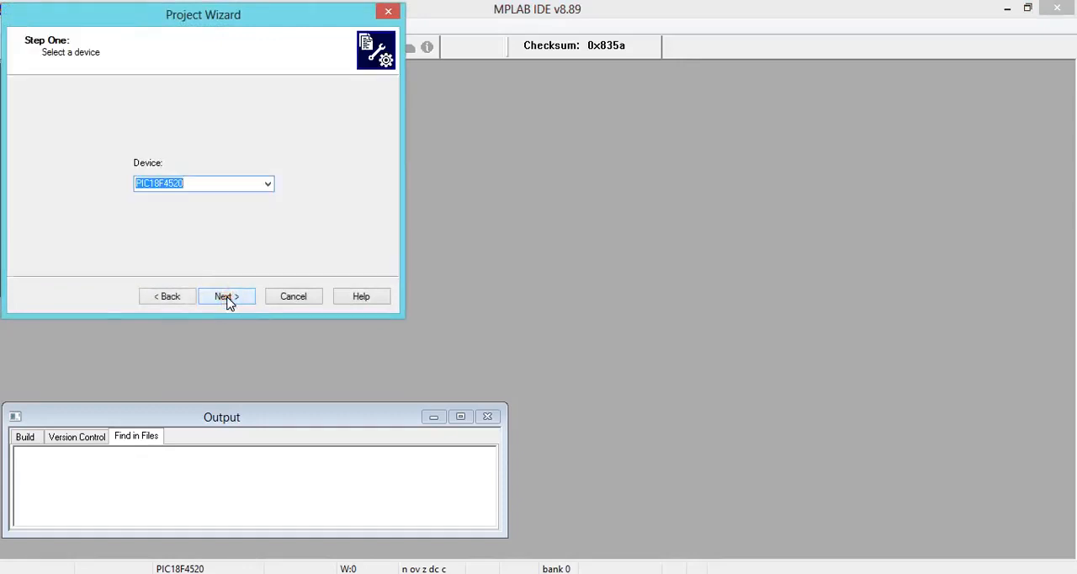
click(225, 296)
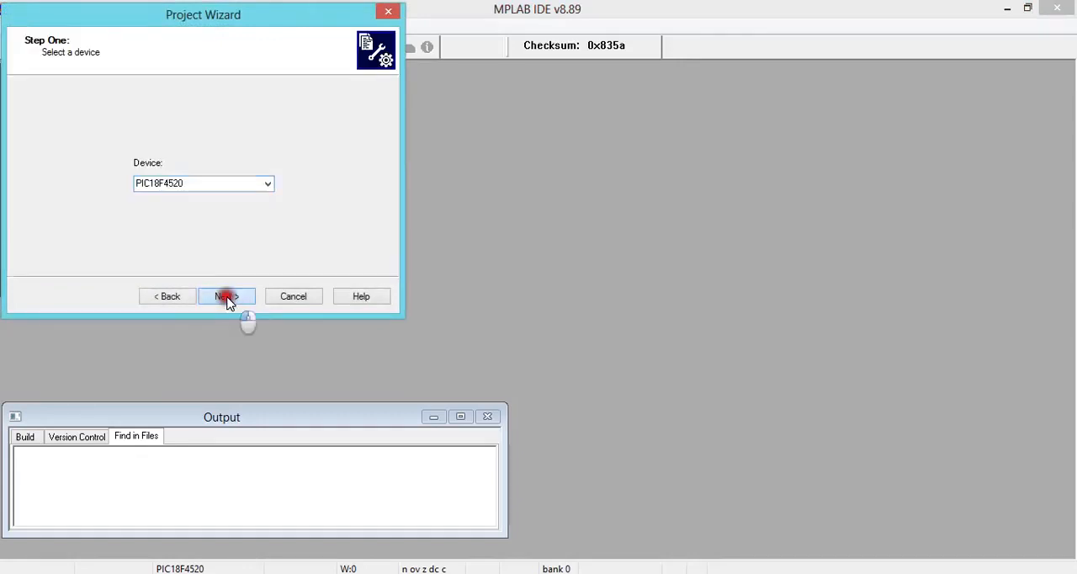
click(226, 296)
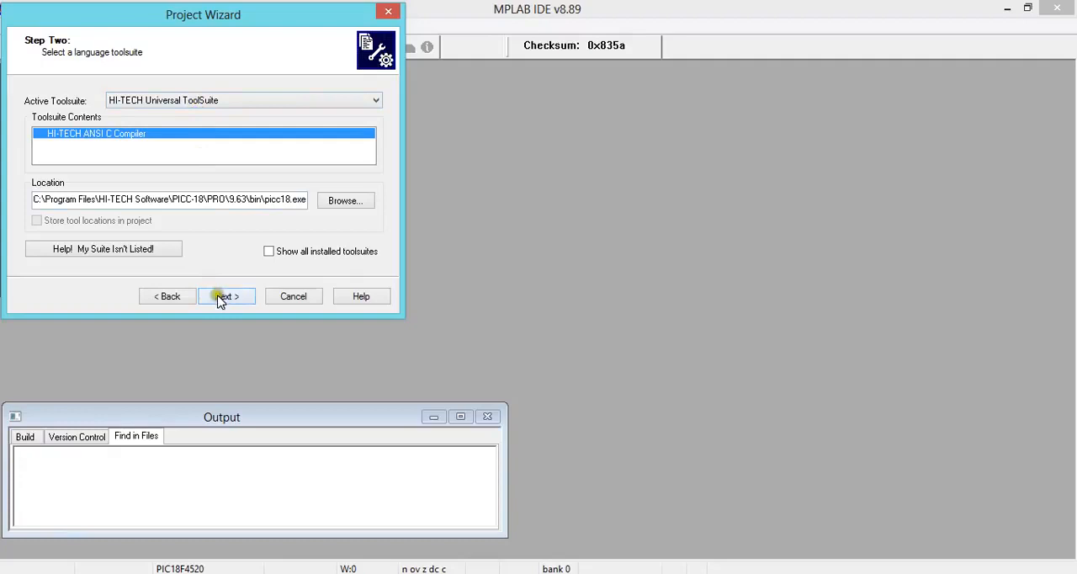
click(226, 296)
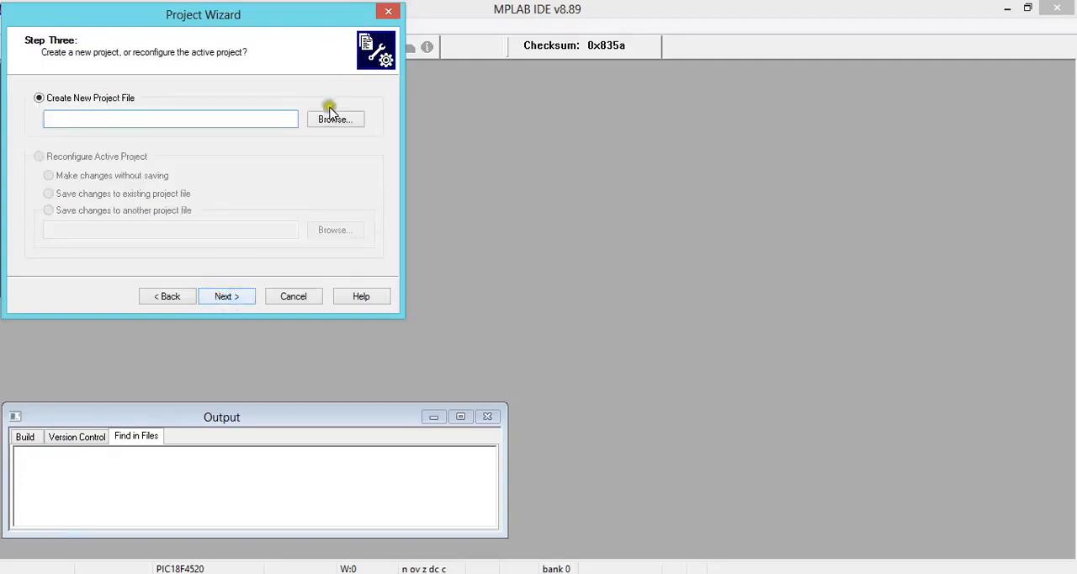
Step: Save the project as Example1 in PIC_Examples and finish the wizard without adding existing files
click(335, 118)
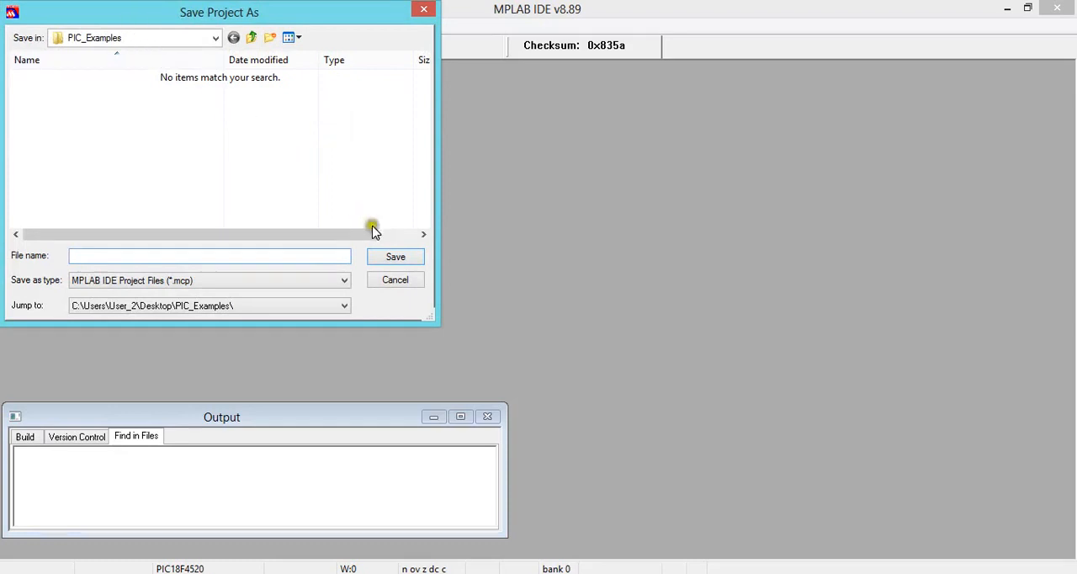
click(208, 255)
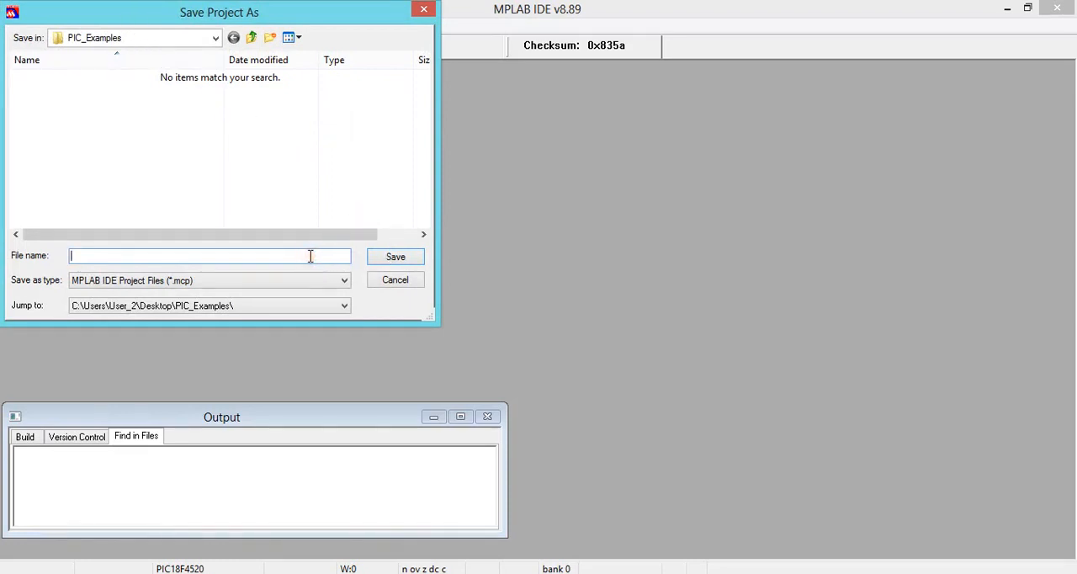
text(Example1)
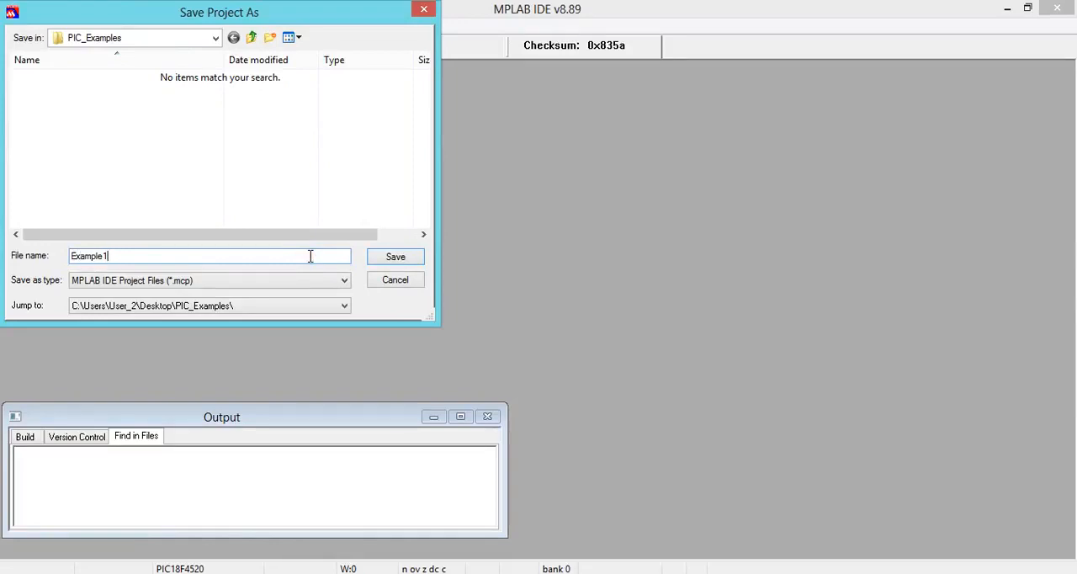
click(394, 256)
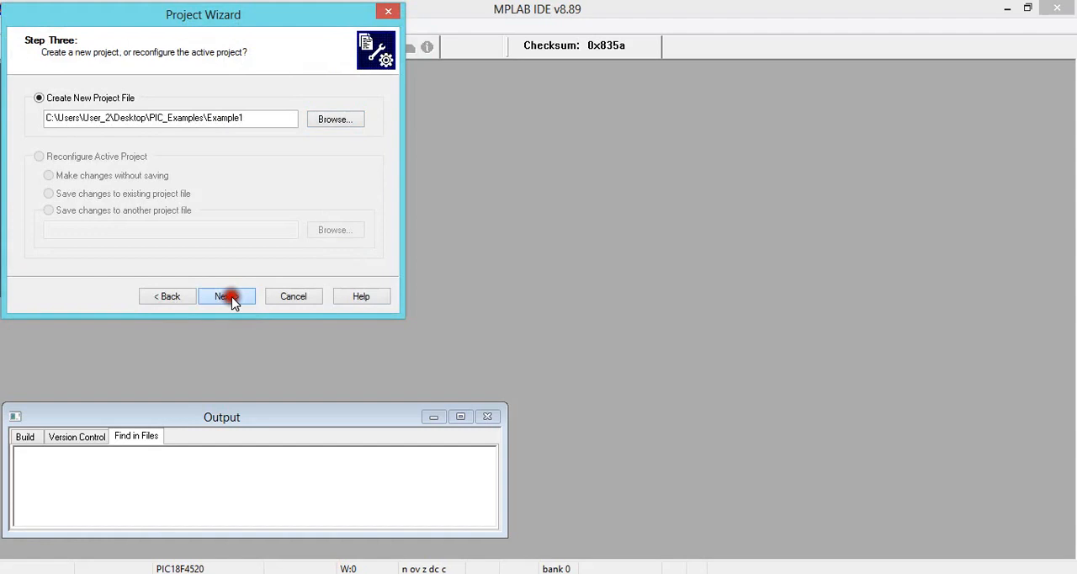
click(225, 296)
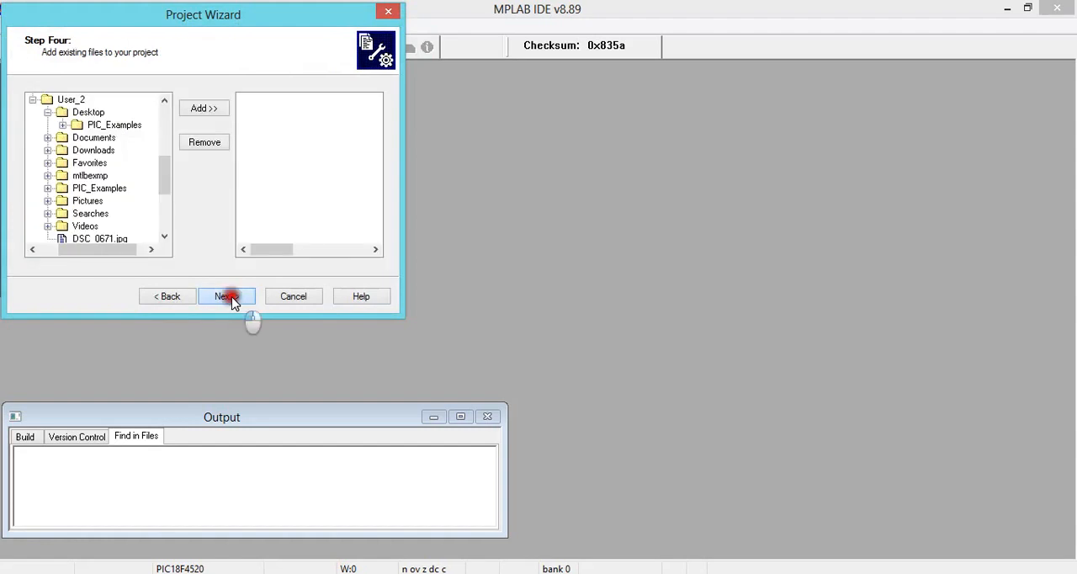
click(225, 296)
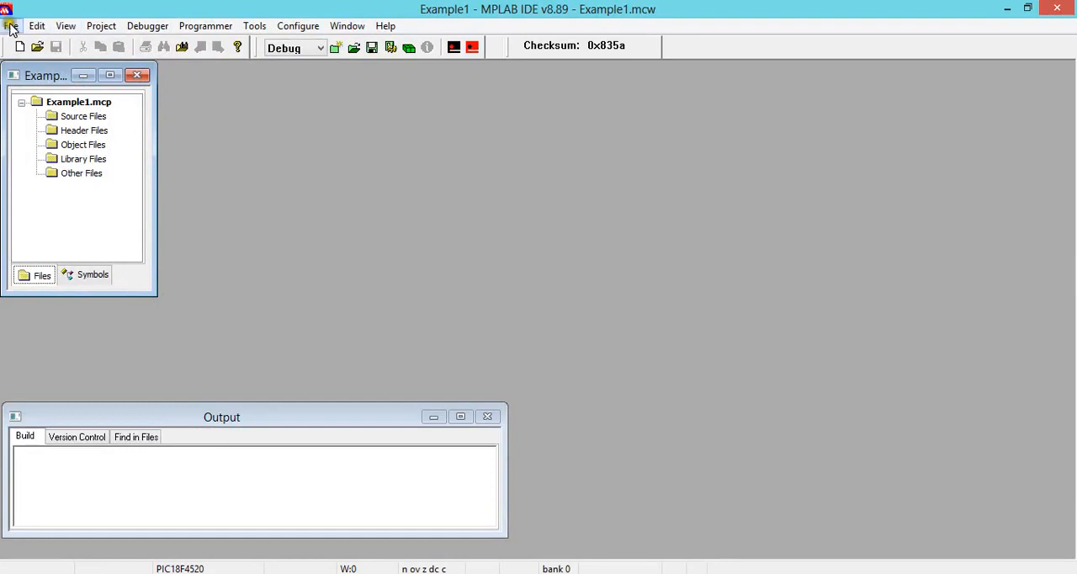
Step: Create a new blank source file and place its editor window beside the project tree
click(18, 48)
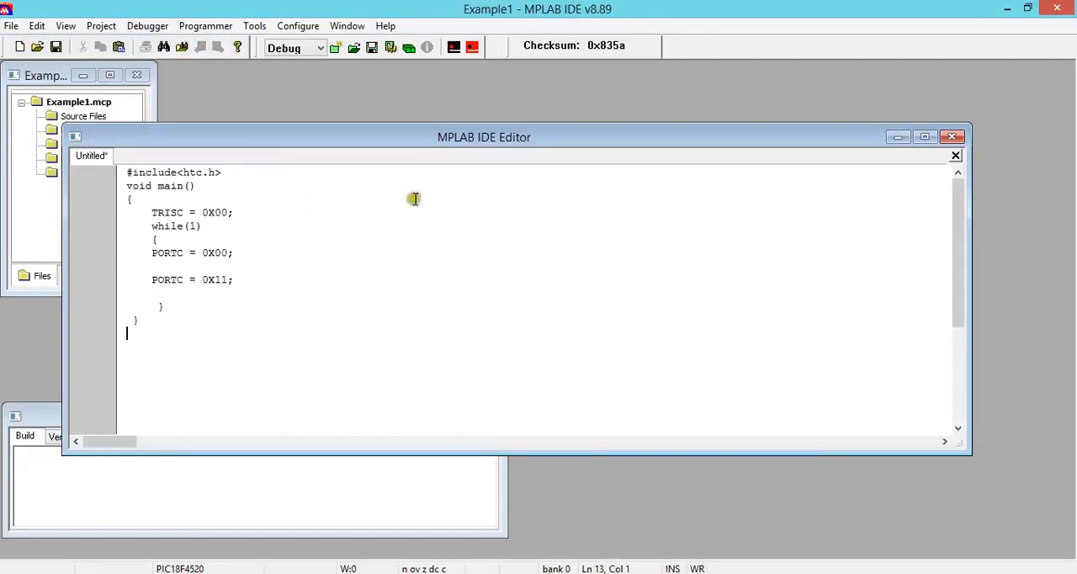
drag(969, 299, 660, 299)
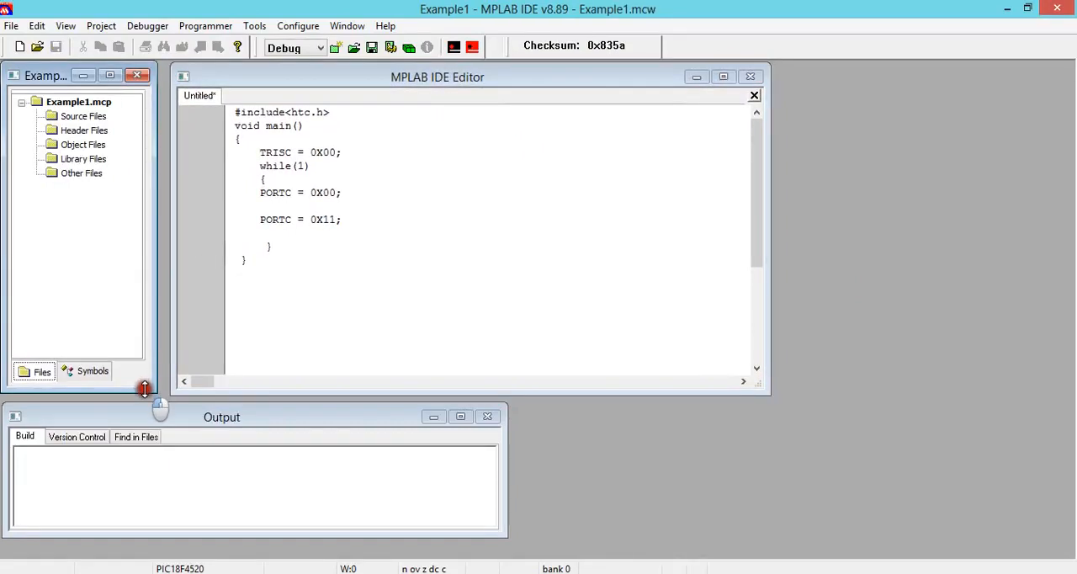
Step: Show the Special Function Registers and File Registers windows alongside the code
click(64, 26)
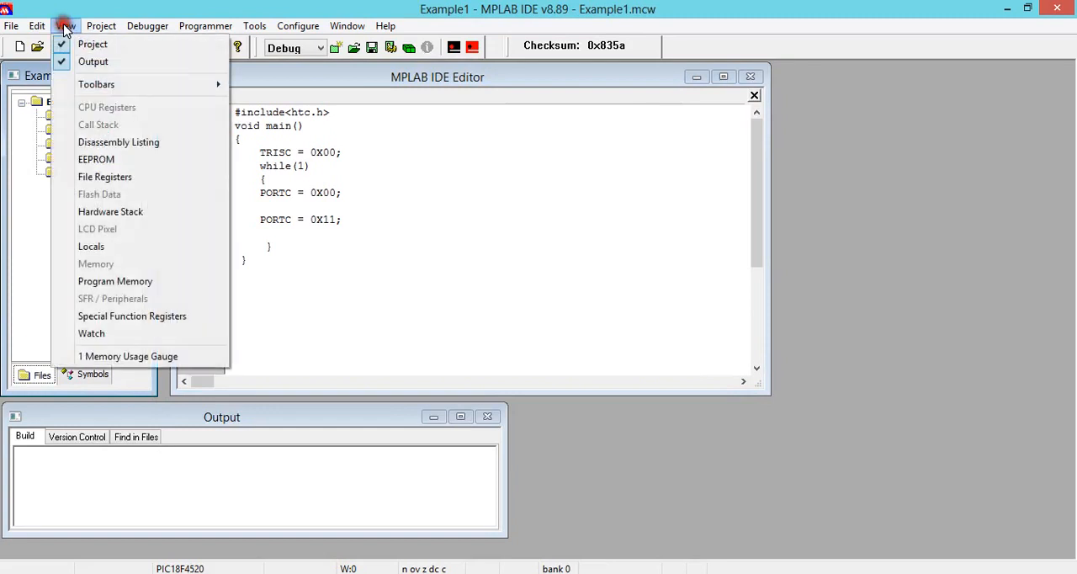
click(131, 314)
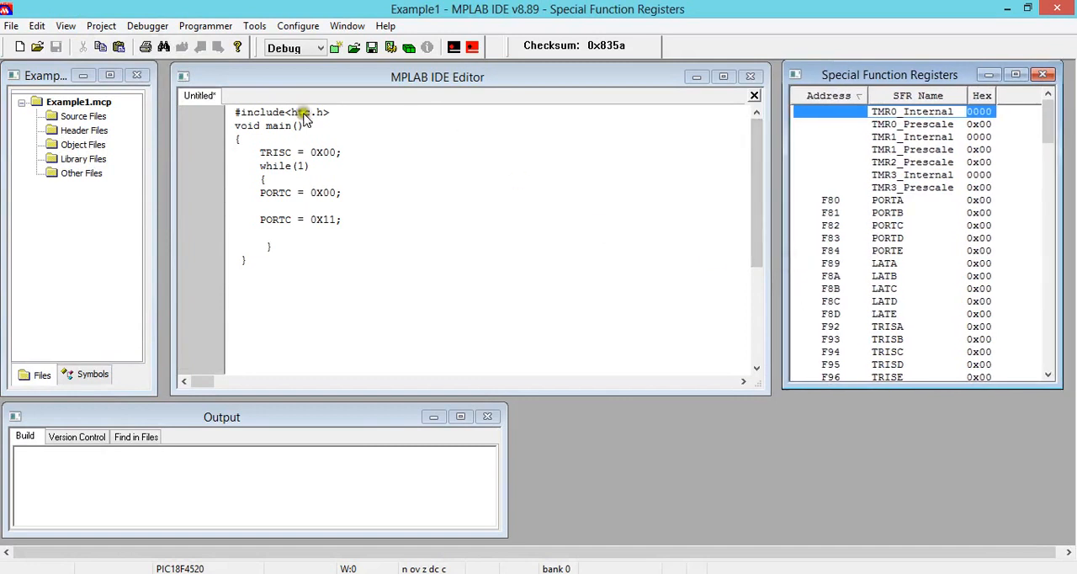
click(63, 25)
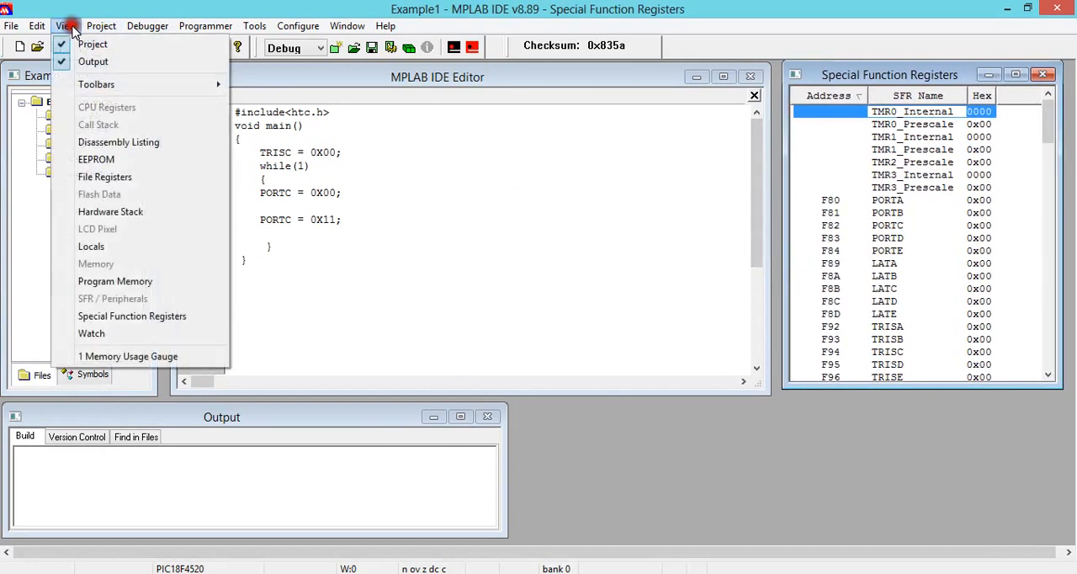
mouse_move(104, 177)
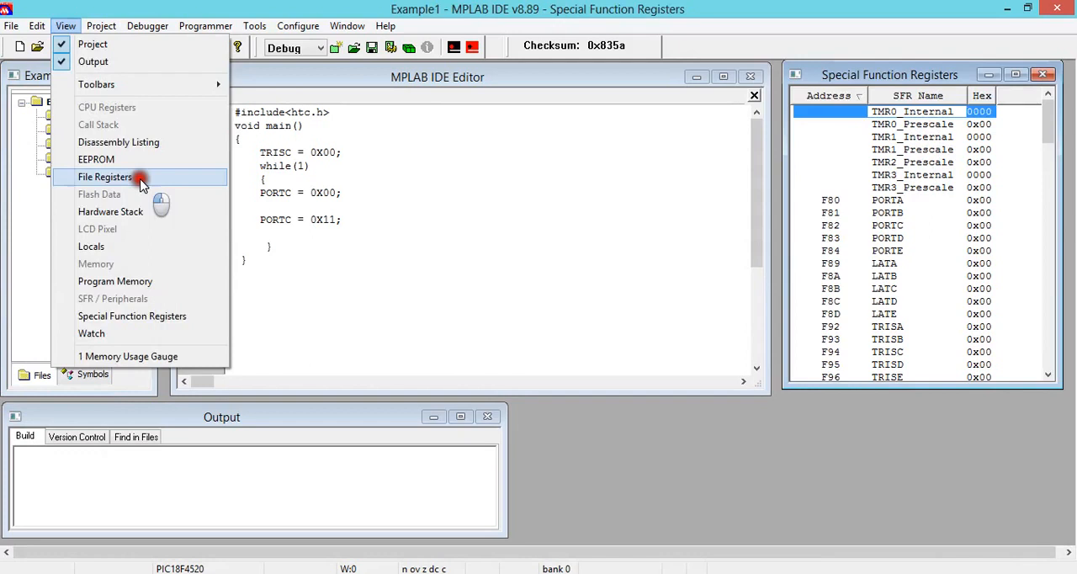
click(104, 176)
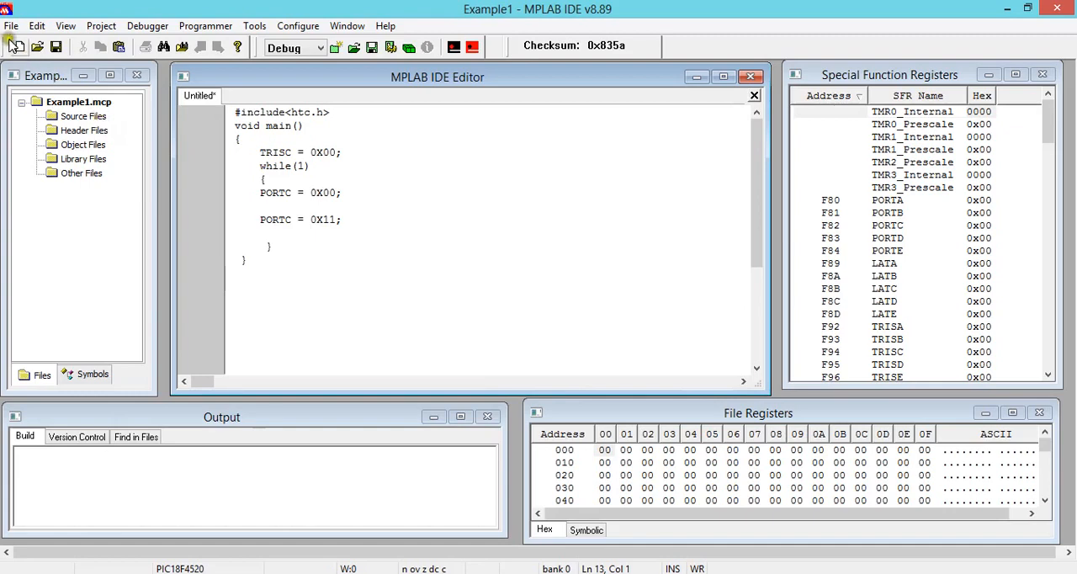
click(11, 25)
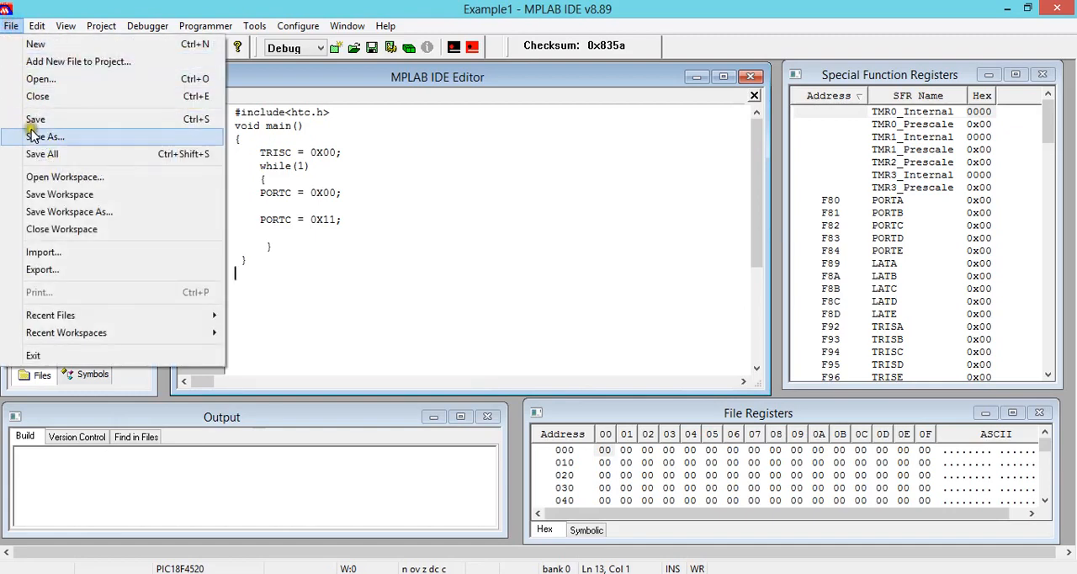
Step: Save the untitled code as Example1.c in PIC_Examples
click(47, 136)
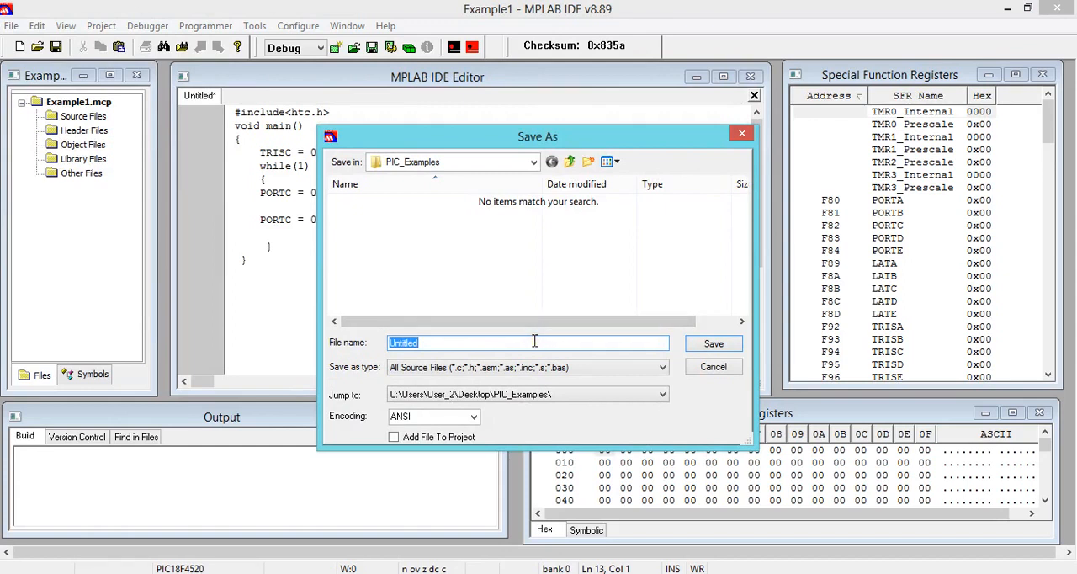
text(Examplw)
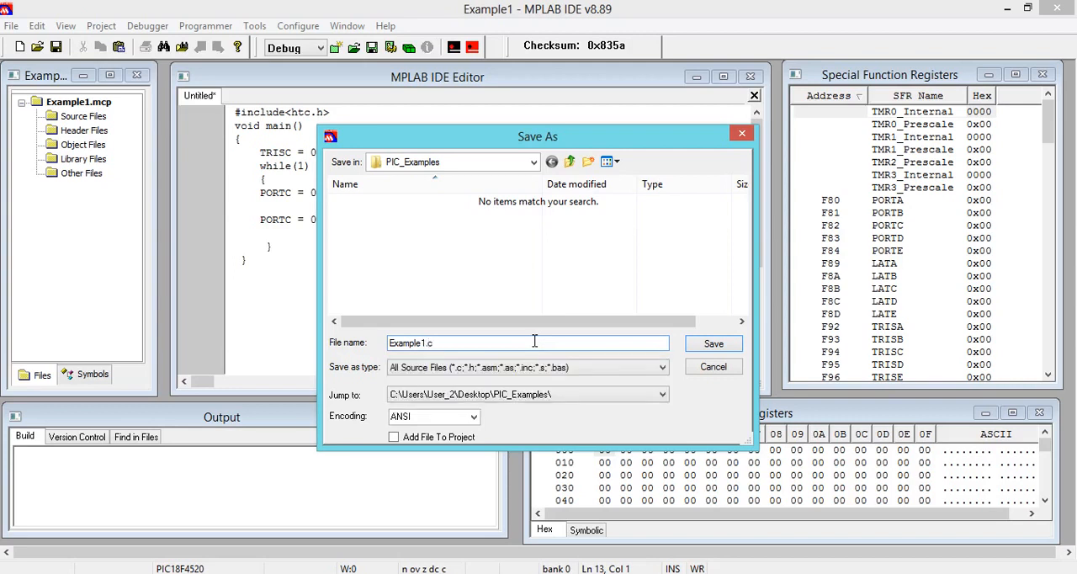
click(713, 344)
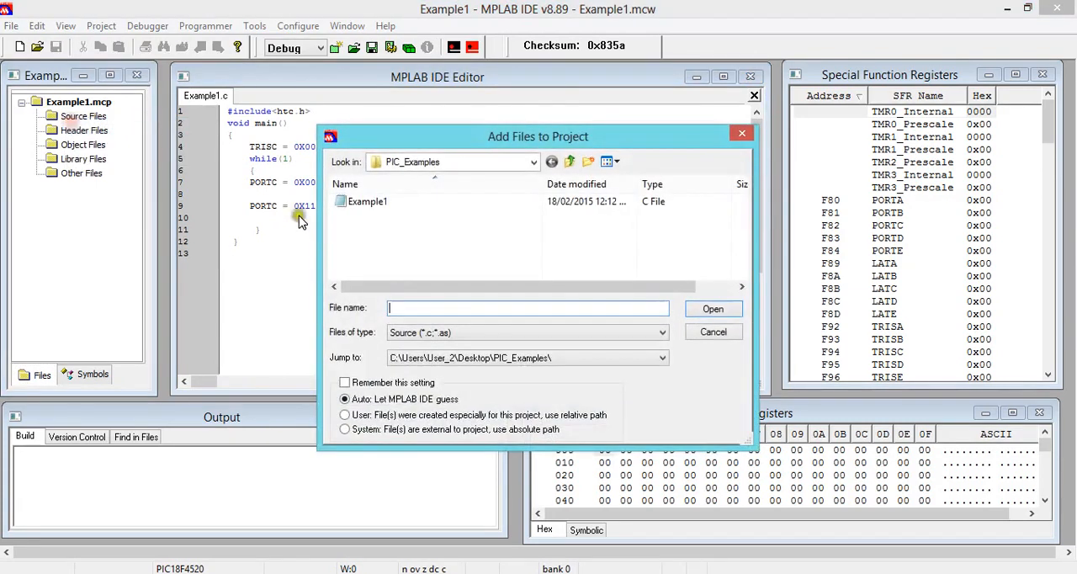
Step: Add Example1.c to the project's Source Files and build the project successfully
click(367, 202)
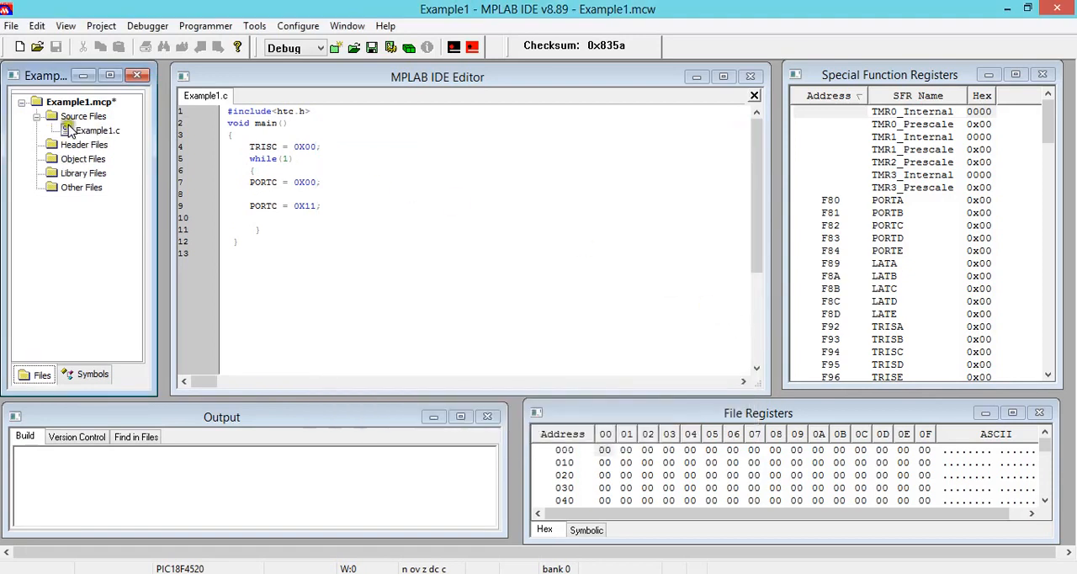
click(82, 116)
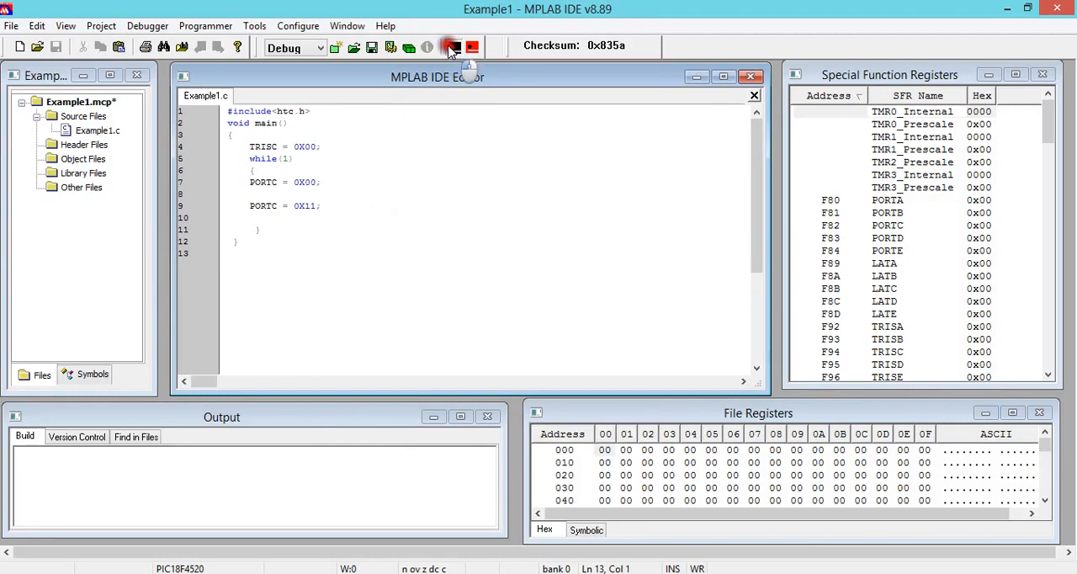
click(450, 47)
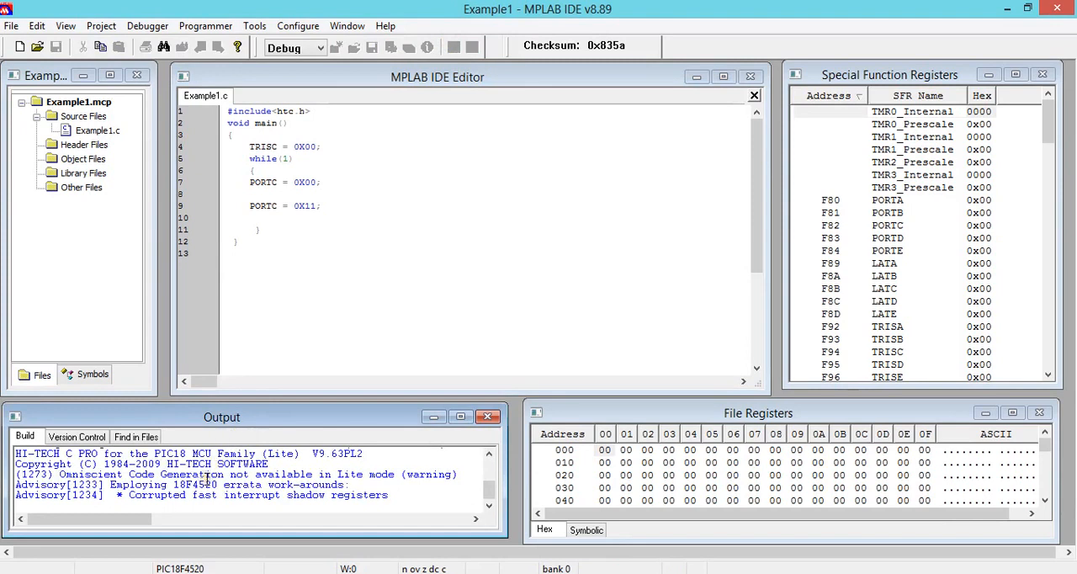
click(334, 47)
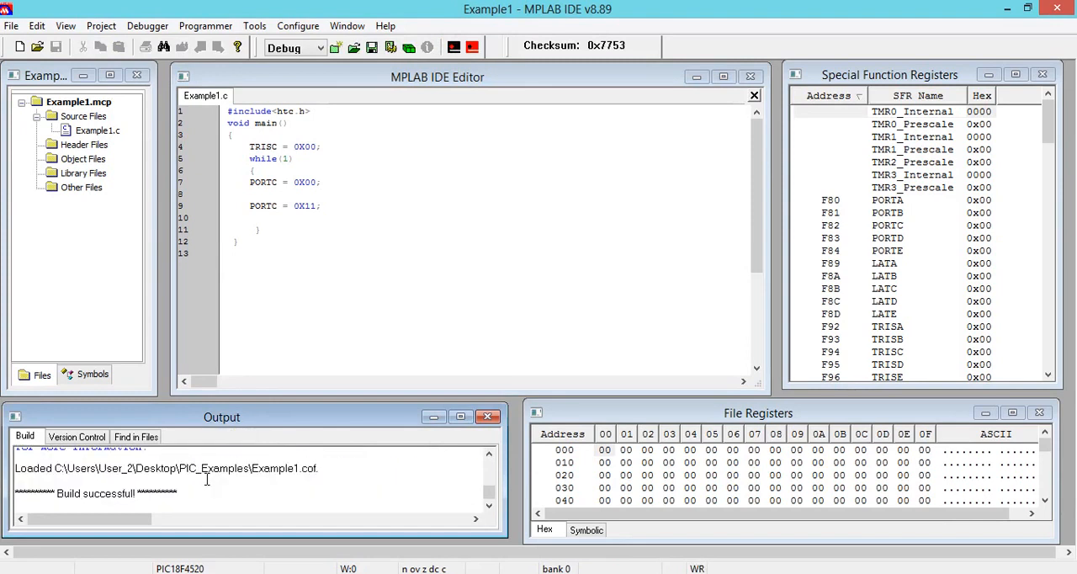
mouse_move(302, 242)
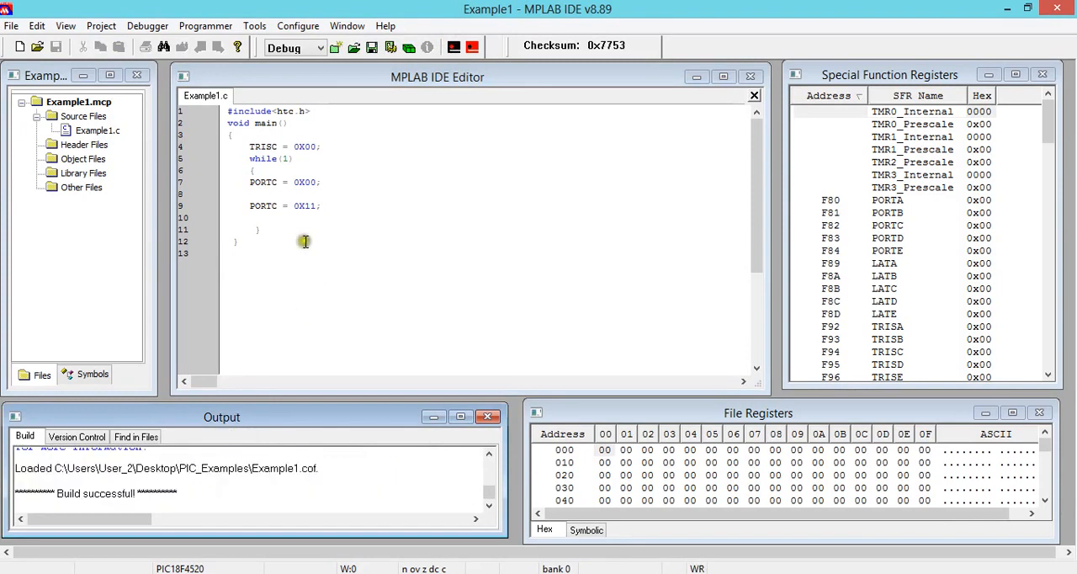
click(148, 25)
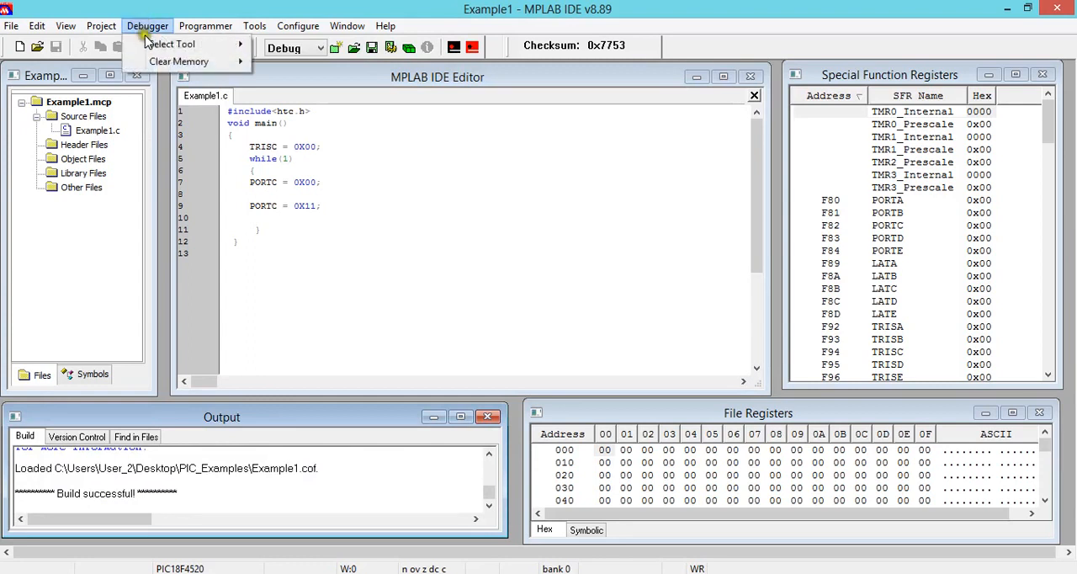
Step: Select MPLAB SIM and step into main, executing TRISC = 0X00 and PORTC = 0X00
click(172, 44)
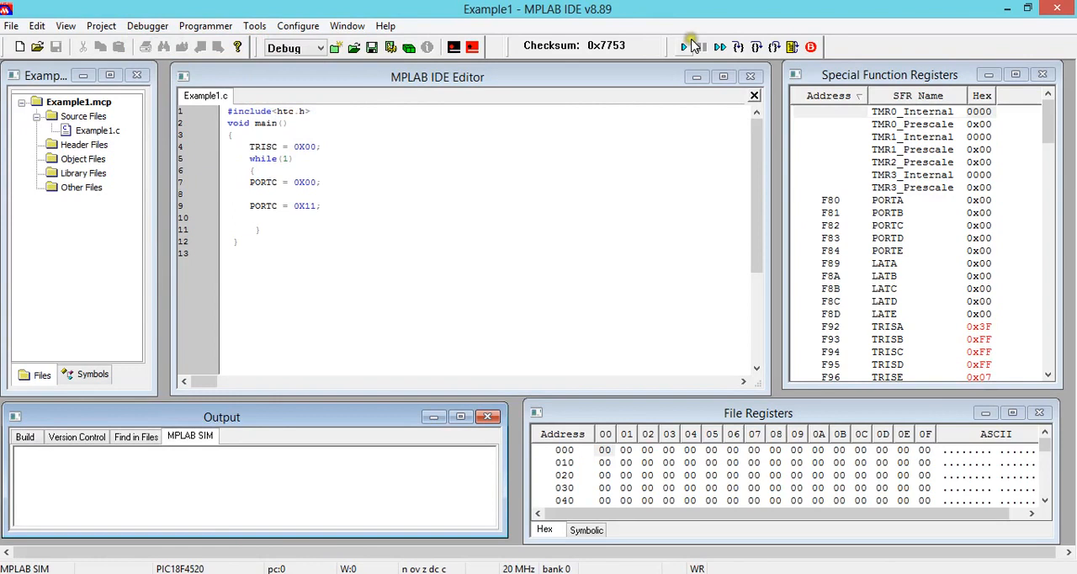
click(683, 47)
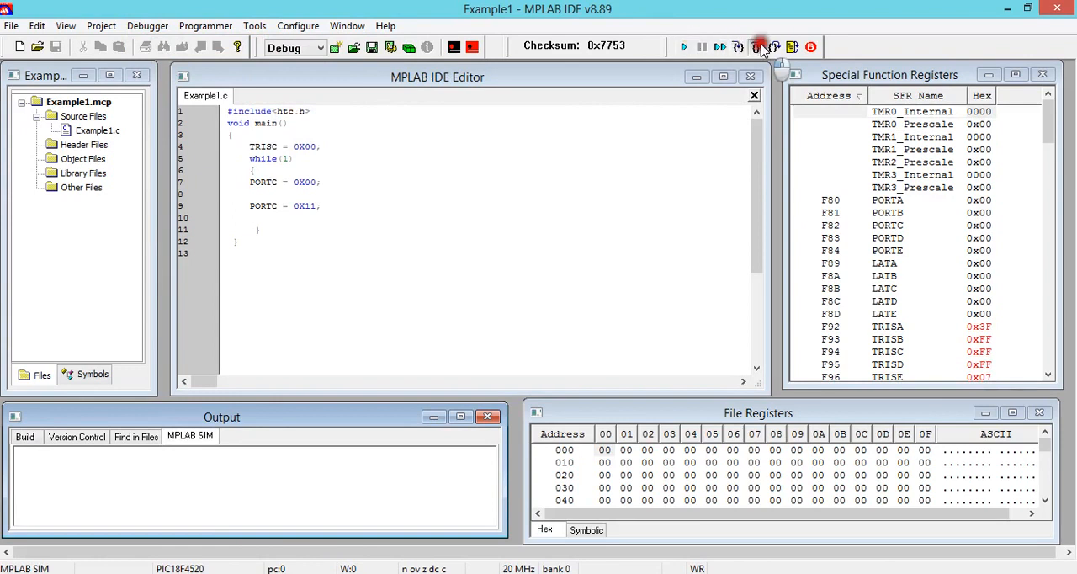
click(760, 47)
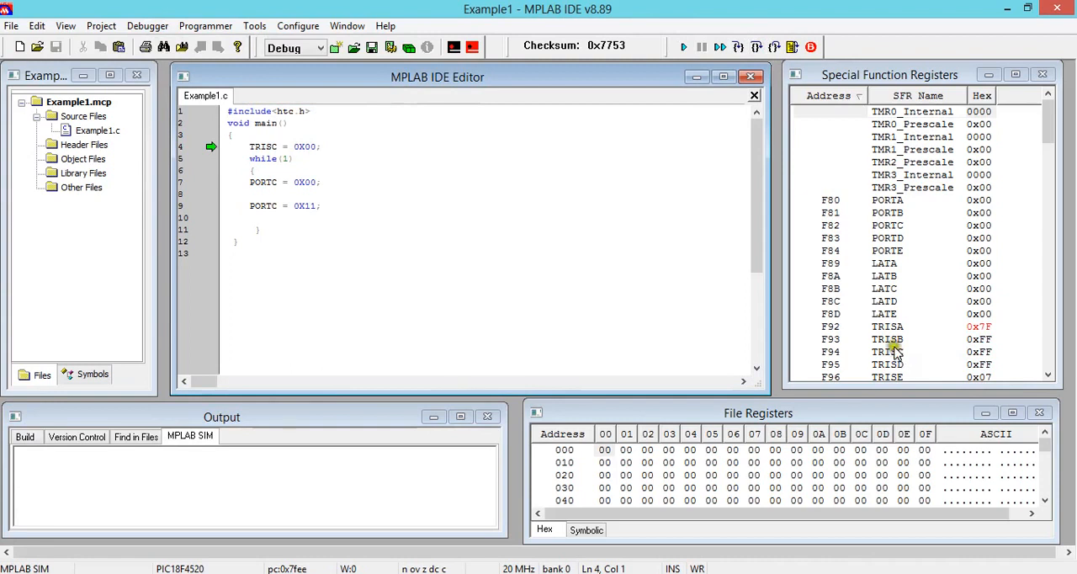
click(756, 47)
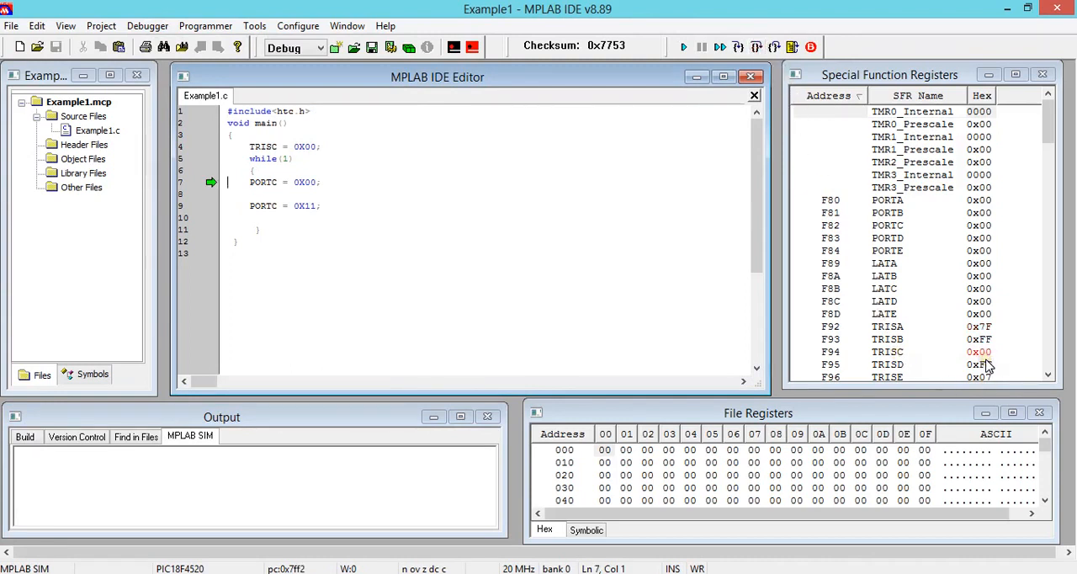
click(757, 47)
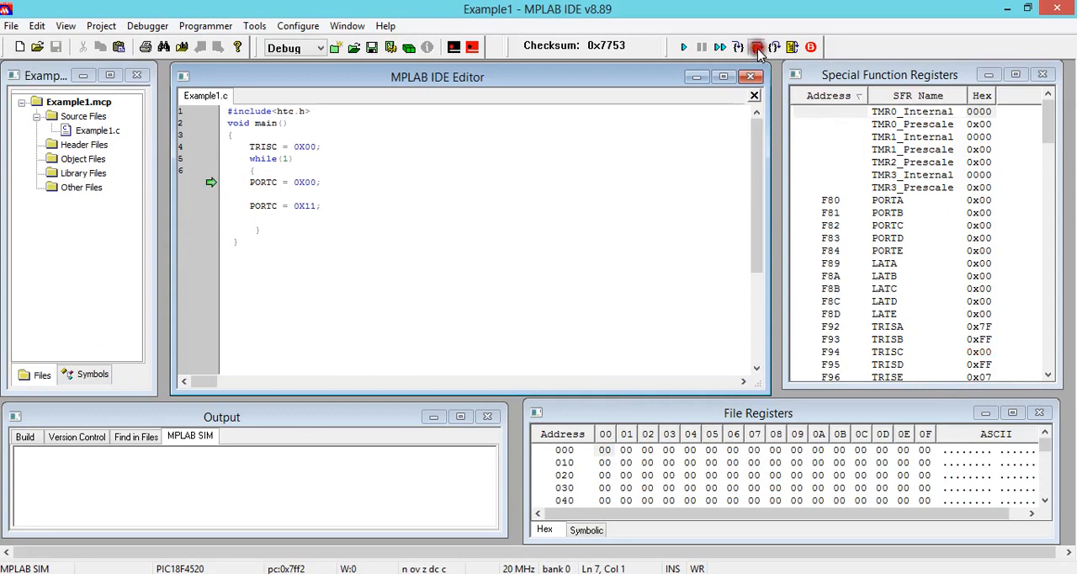
click(755, 47)
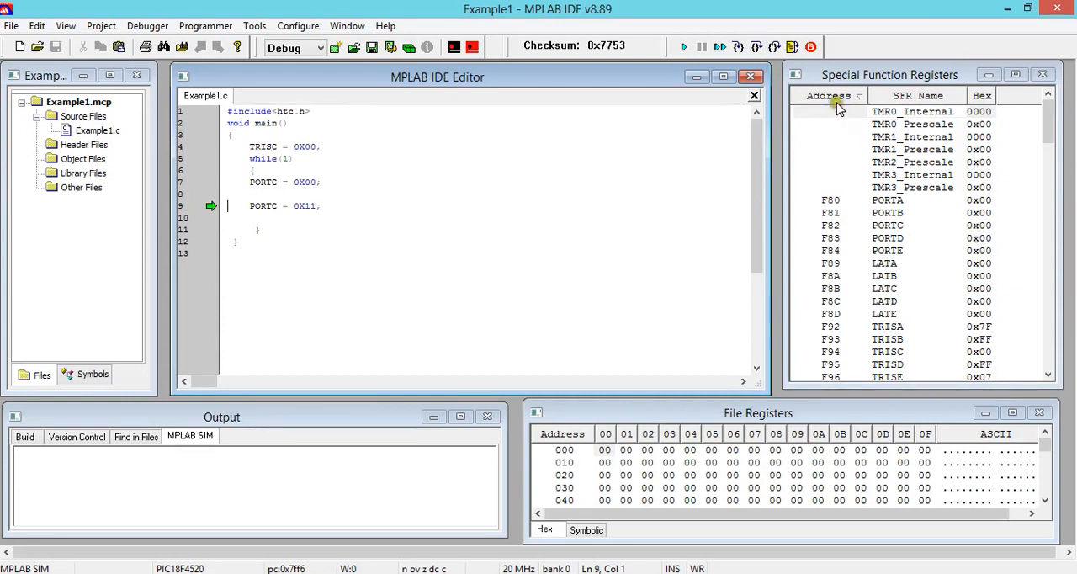
Step: Keep stepping through the loop so PORTC alternates between 0x11 and 0x00 in the register window
click(749, 47)
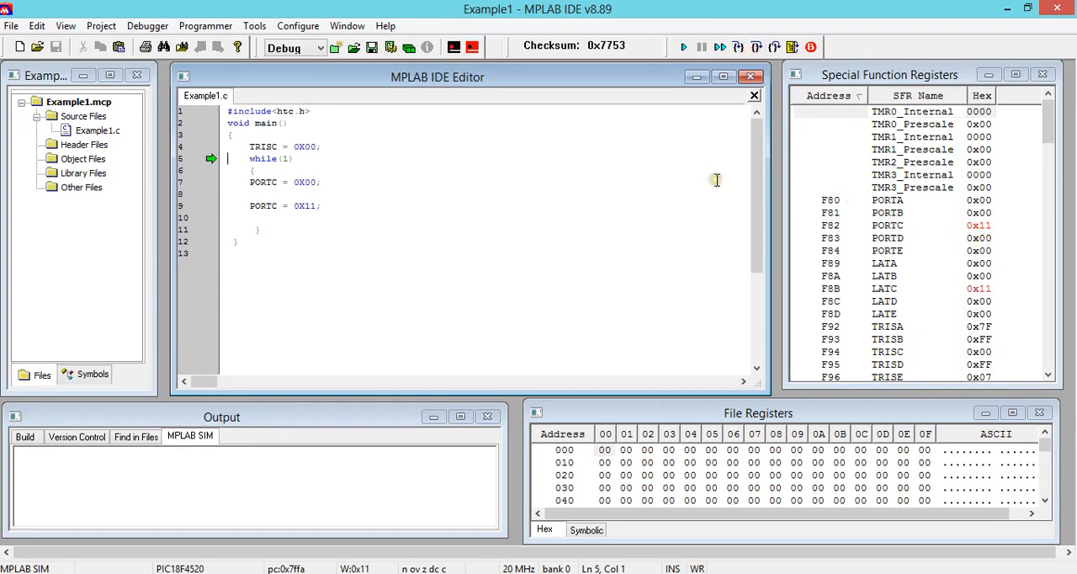
click(756, 47)
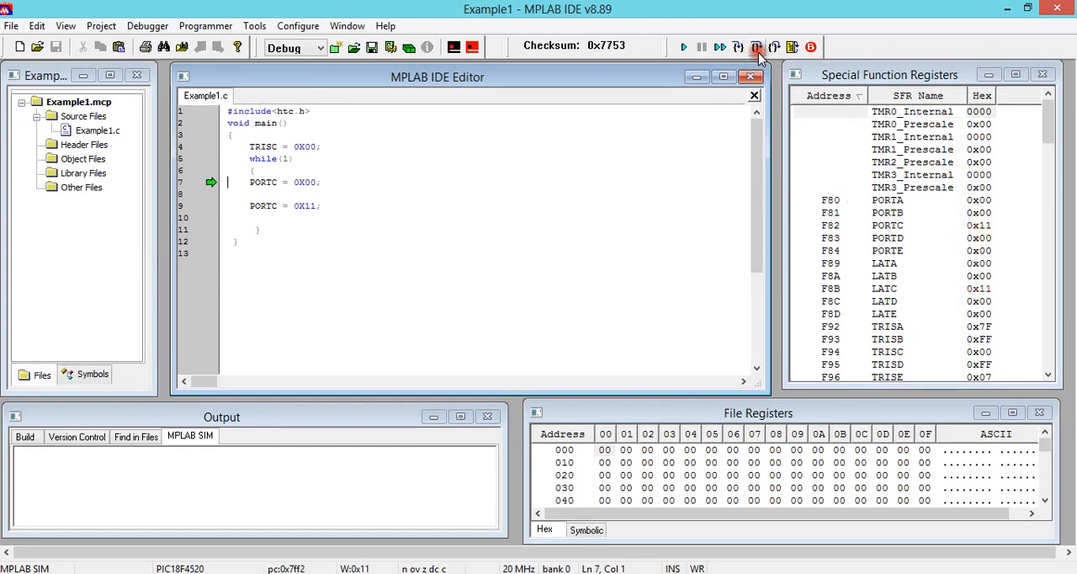
click(756, 47)
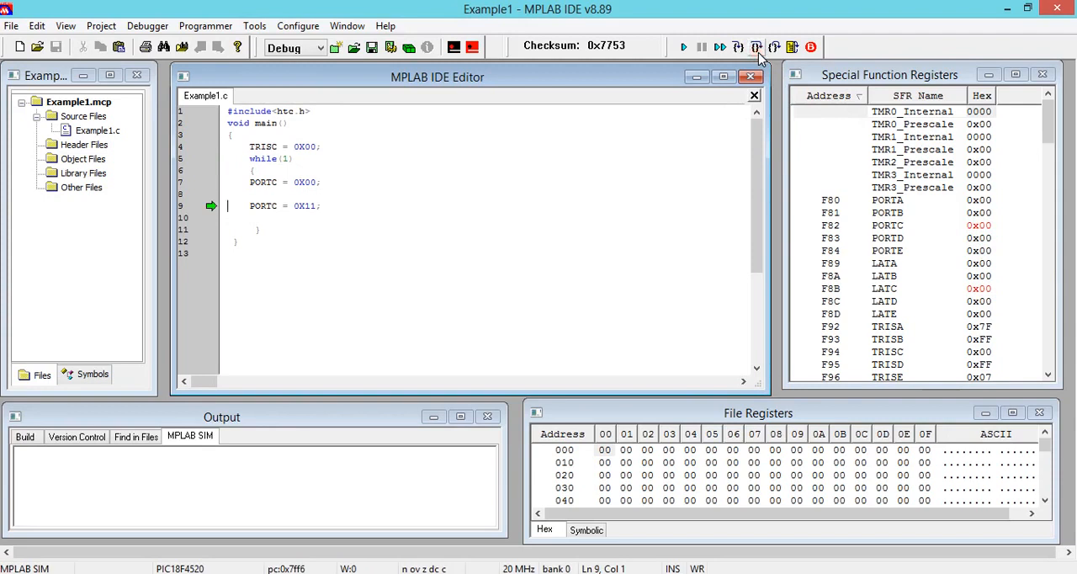
click(754, 47)
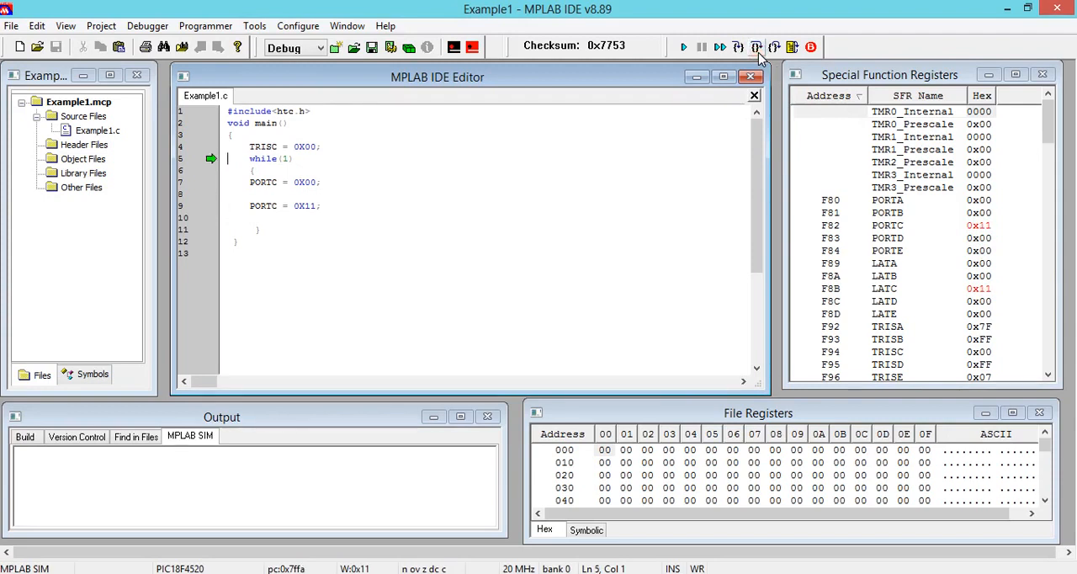